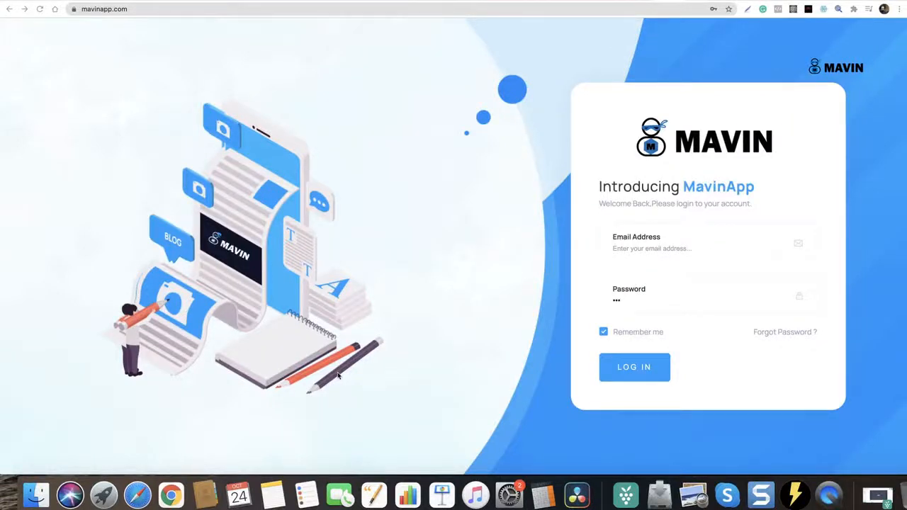
pyautogui.moveTo(365, 381)
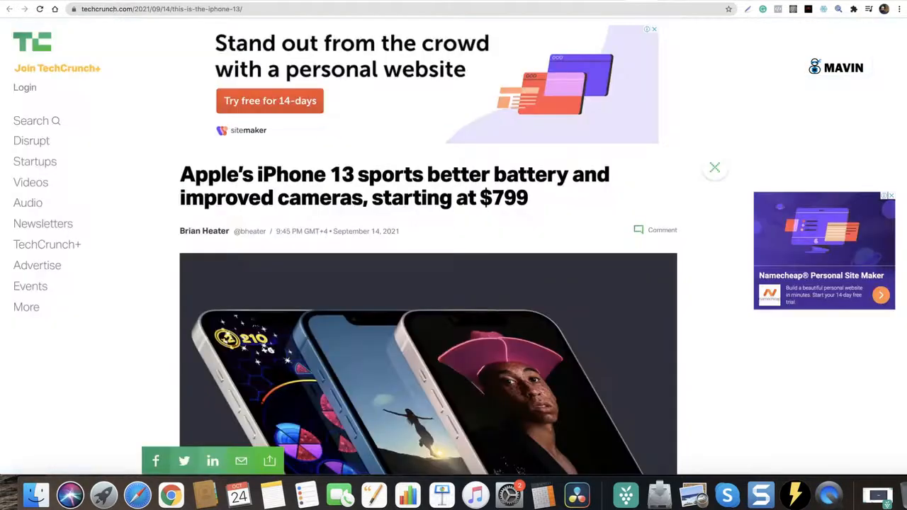
pyautogui.moveTo(719, 347)
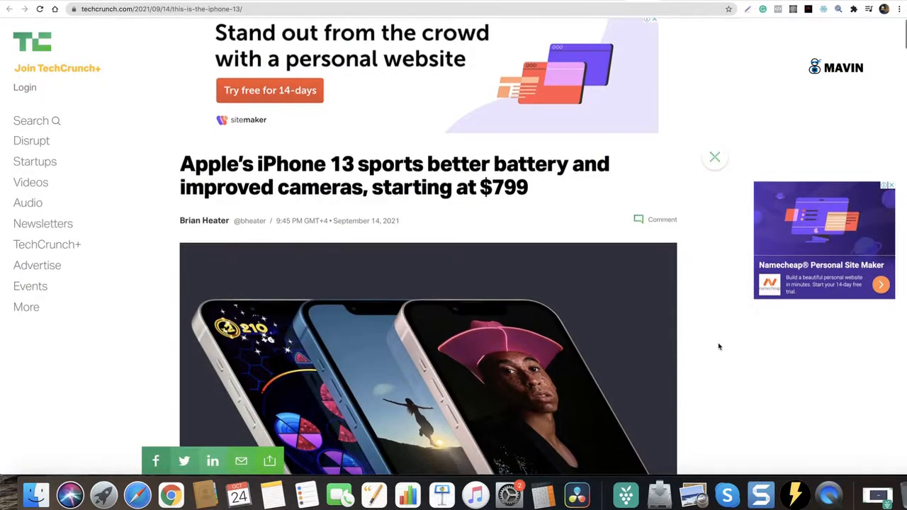
# Step: Create a MavinApp blog draft from the TechCrunch article URL techcrunch.com/2021/09/14/this-is-the-iphone-13/
pyautogui.scroll(-3)
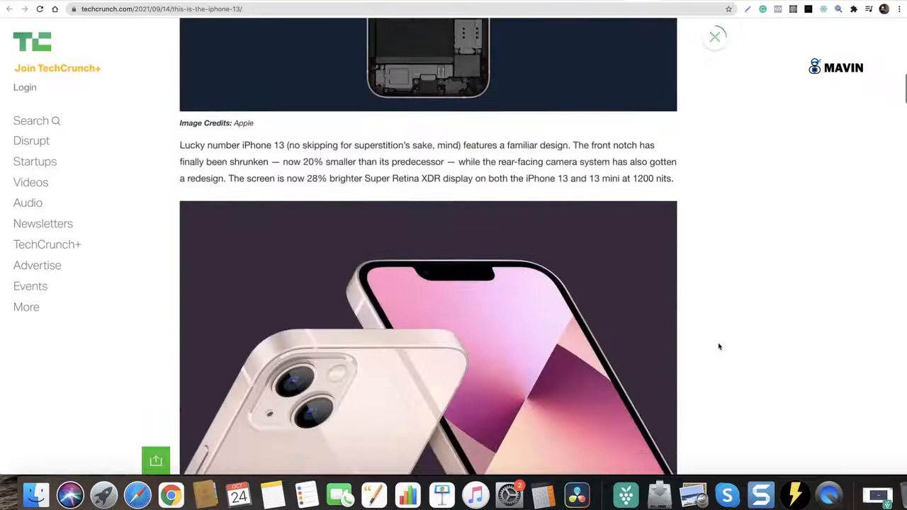
pyautogui.scroll(-3)
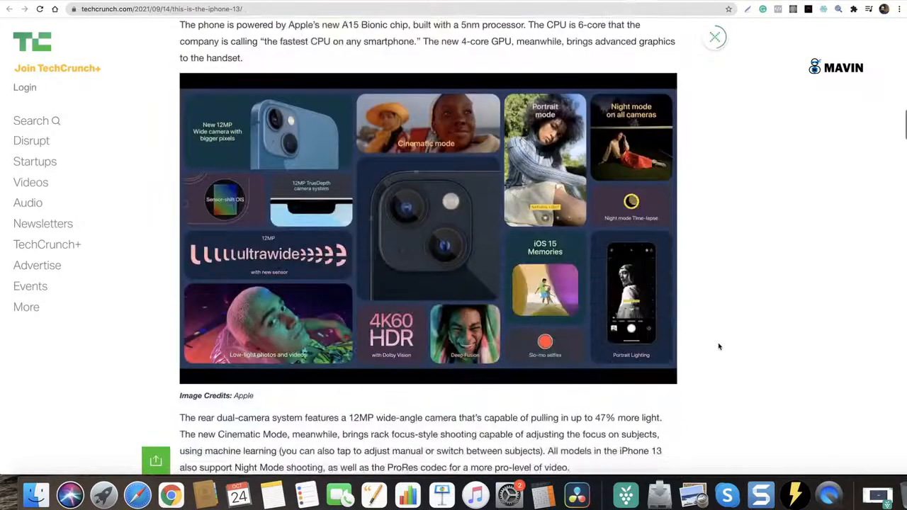
pyautogui.scroll(-3)
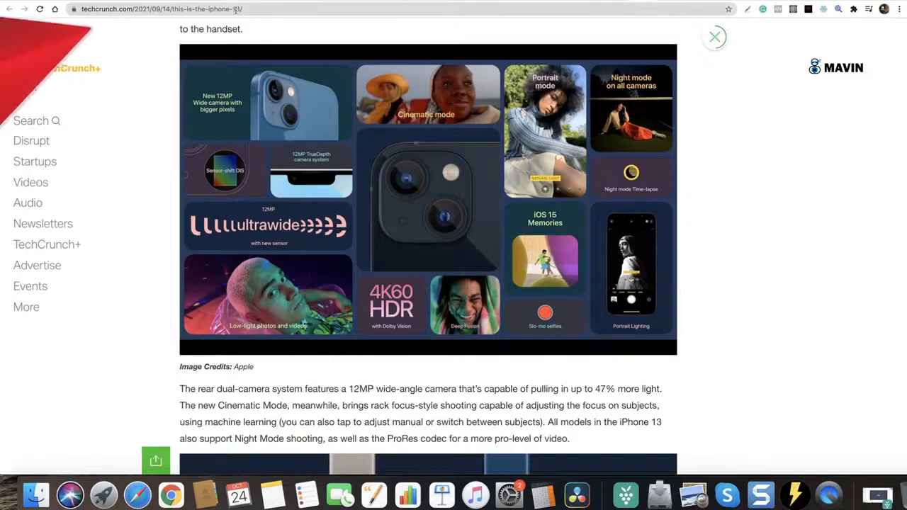
pyautogui.click(161, 8)
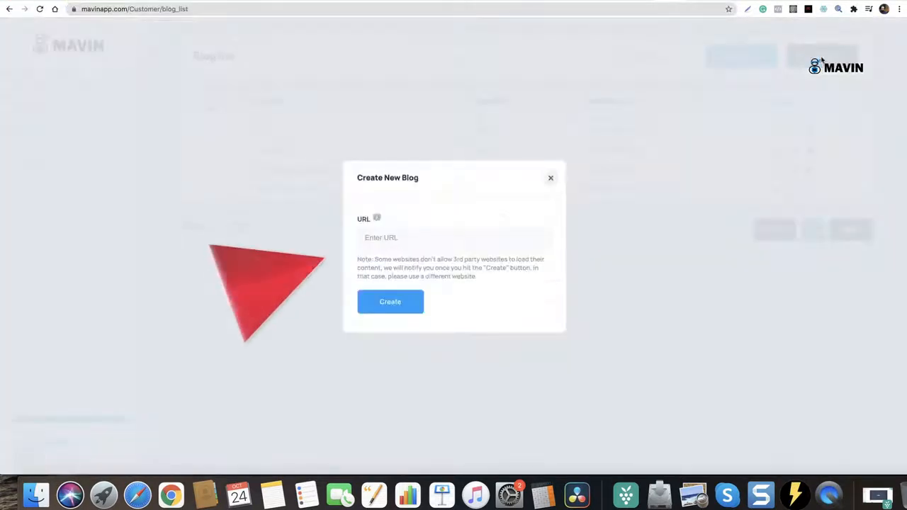
pyautogui.write('https://techcrunch.com/2021/09/14/this-is-the-iphone-13/')
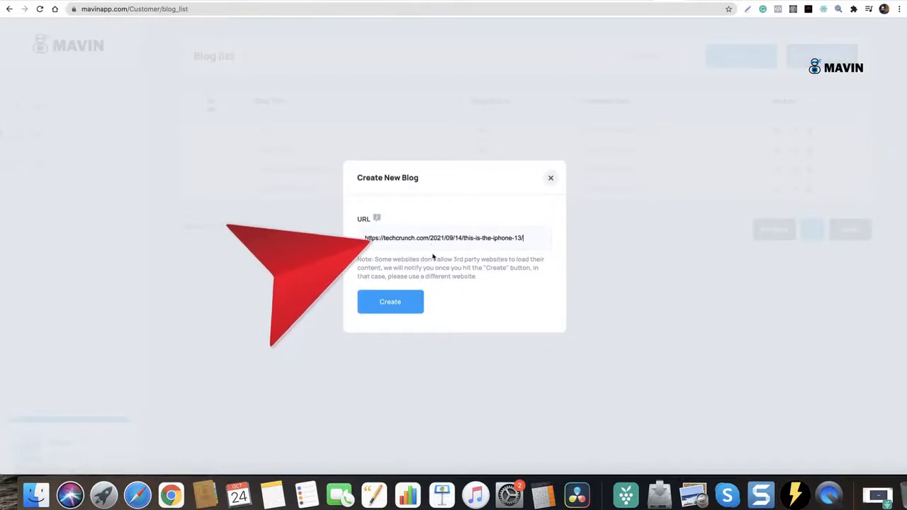
pyautogui.click(390, 301)
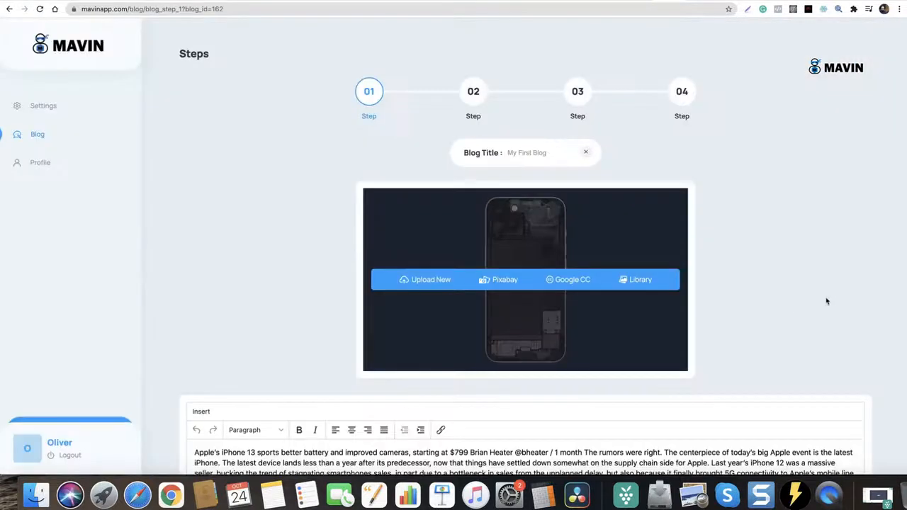
# Step: Bold the opening phrases, including the 5G phrase, and link them to the Amazon iPhone 13 page
pyautogui.scroll(-3)
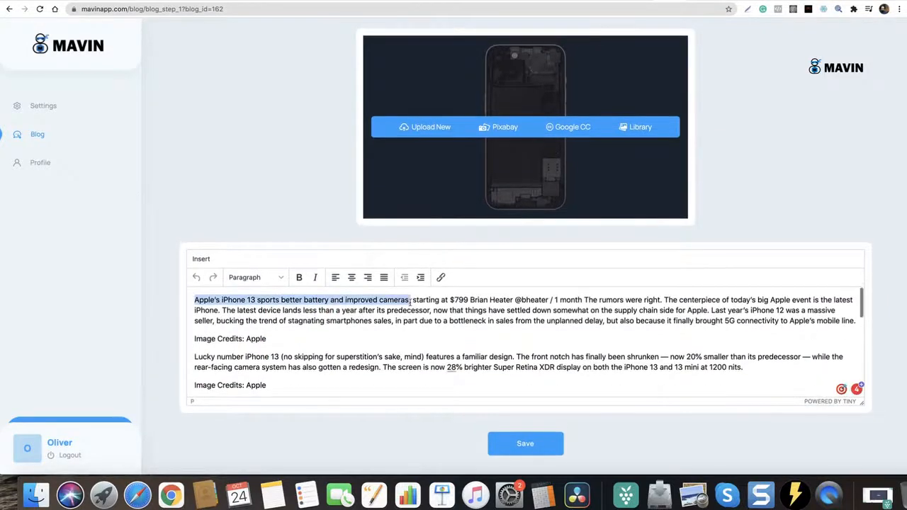
pyautogui.click(298, 276)
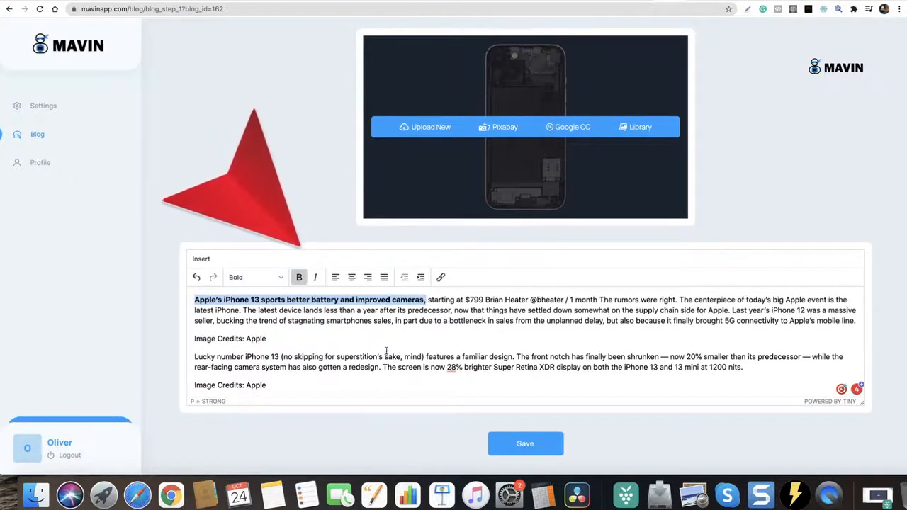
pyautogui.click(441, 277)
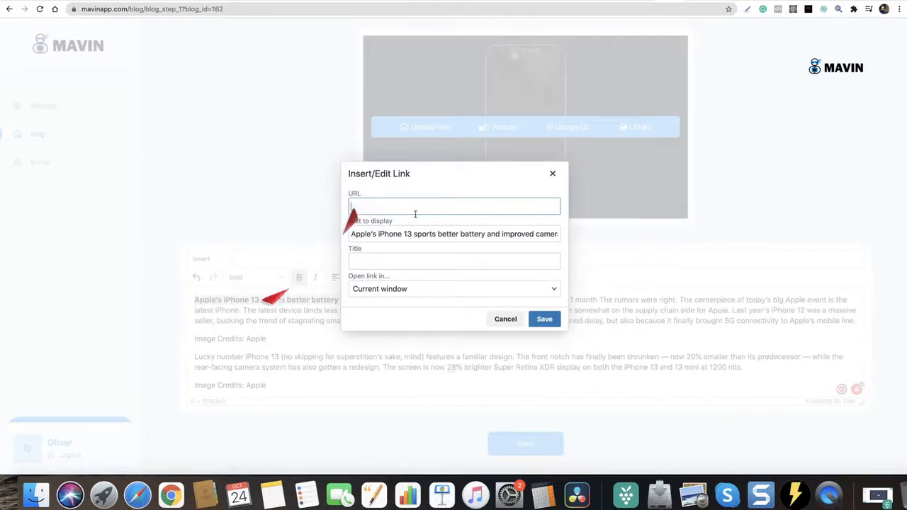
pyautogui.click(454, 289)
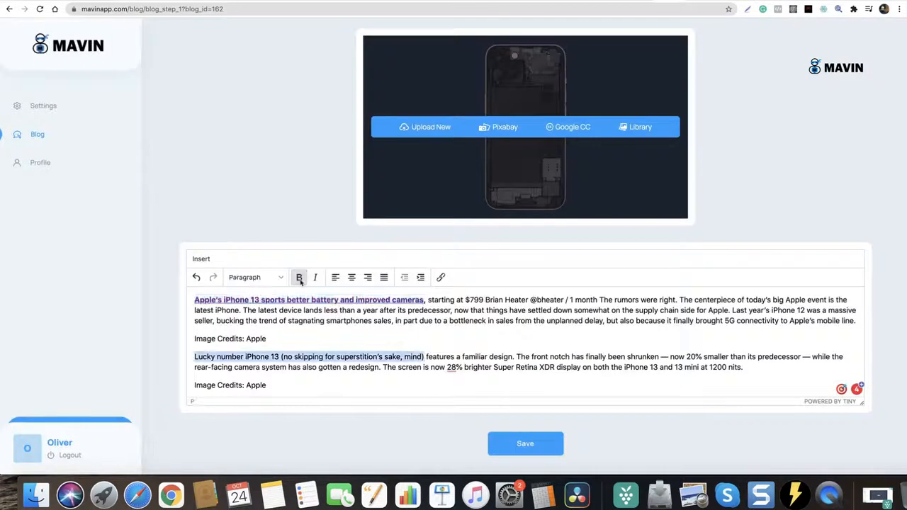
pyautogui.click(441, 276)
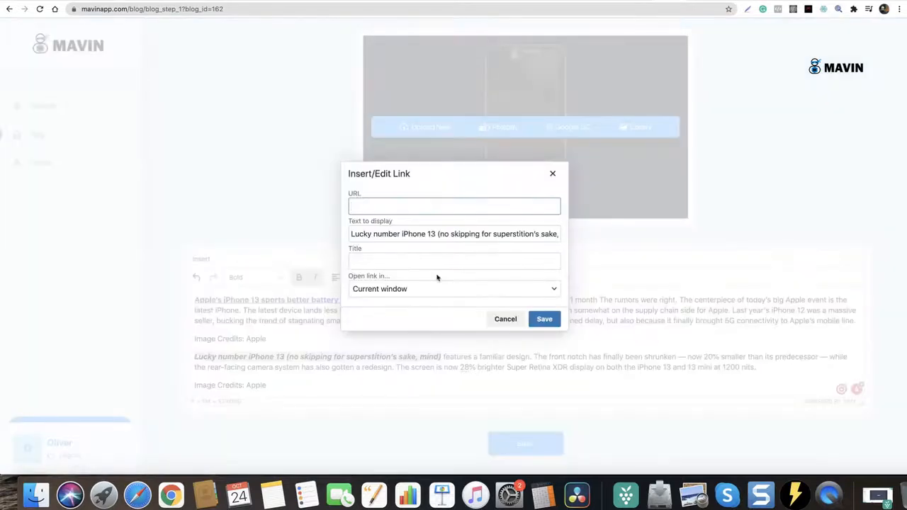
pyautogui.click(505, 319)
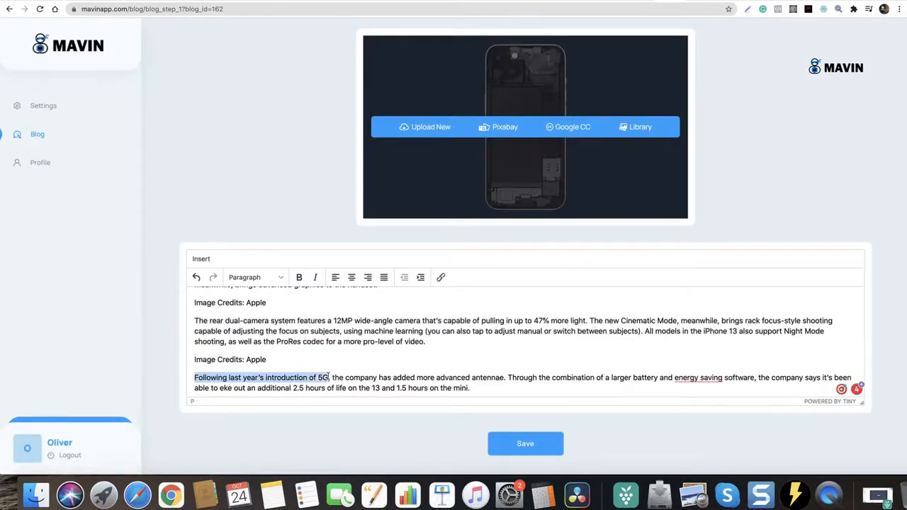
pyautogui.click(441, 277)
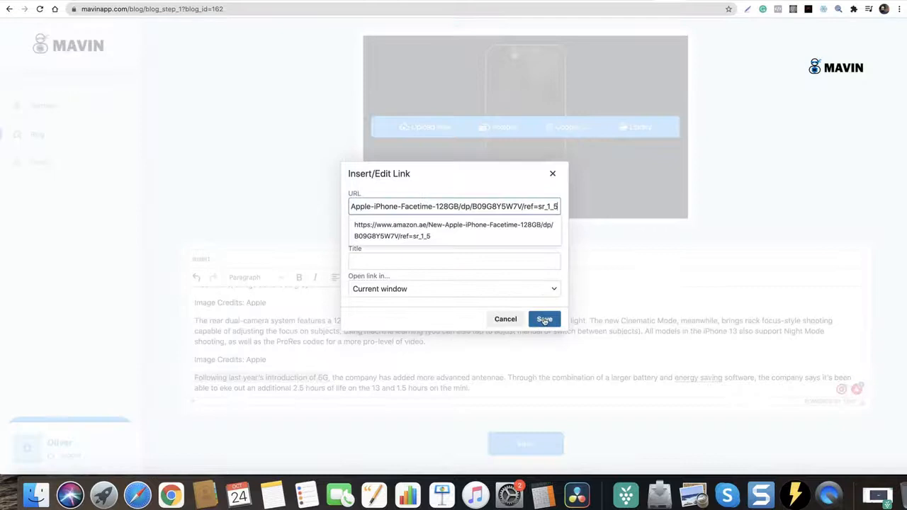
pyautogui.click(544, 319)
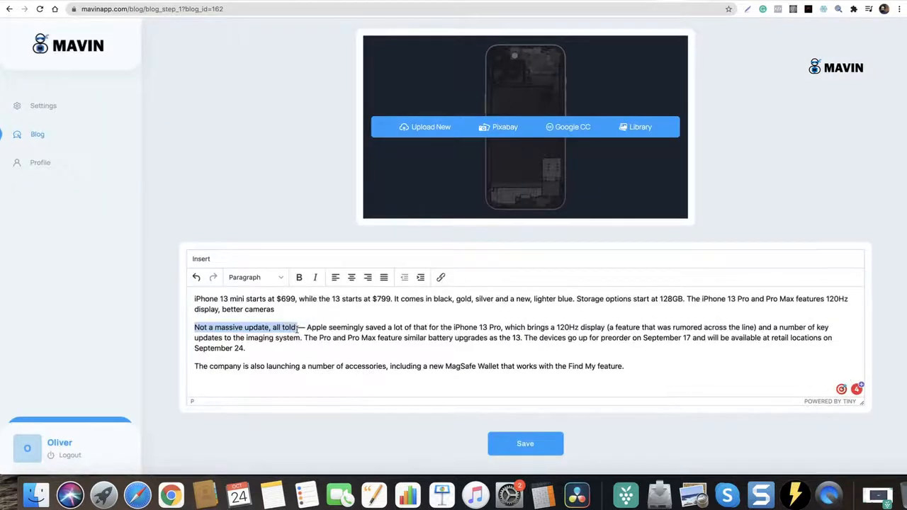
# Step: Bold 'Not a massive update, all told', title the blog 'iphone' and save
pyautogui.click(299, 277)
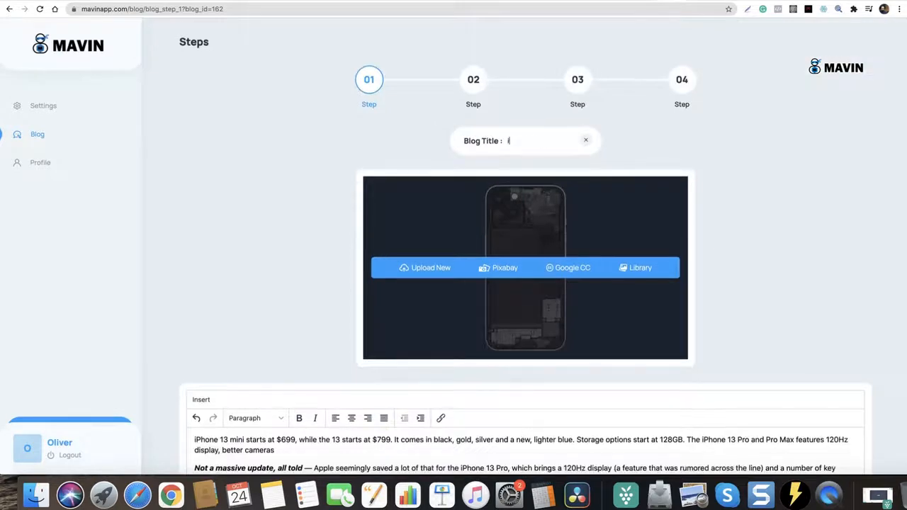
pyautogui.write('iphone')
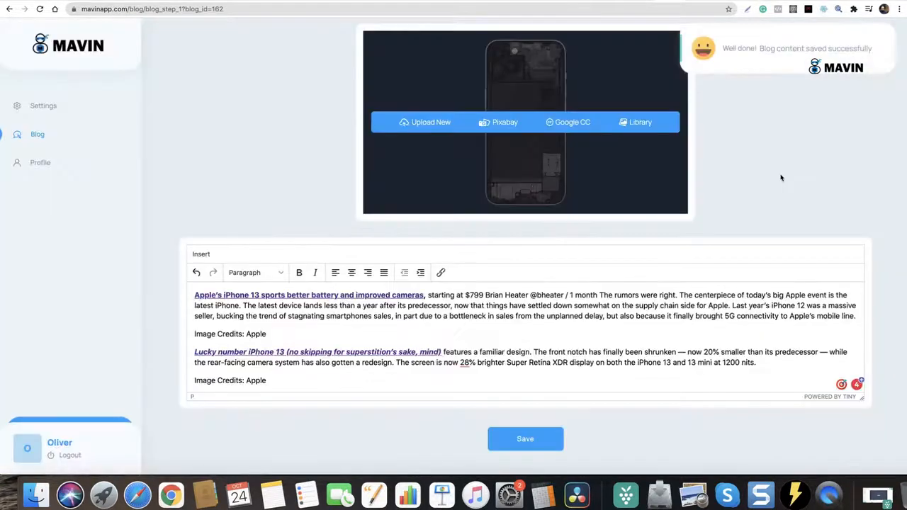
pyautogui.click(525, 438)
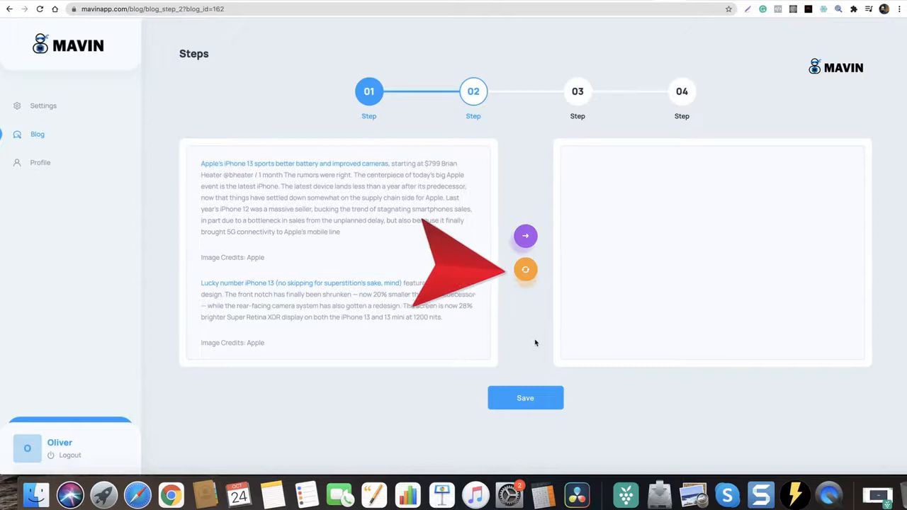
pyautogui.moveTo(523, 330)
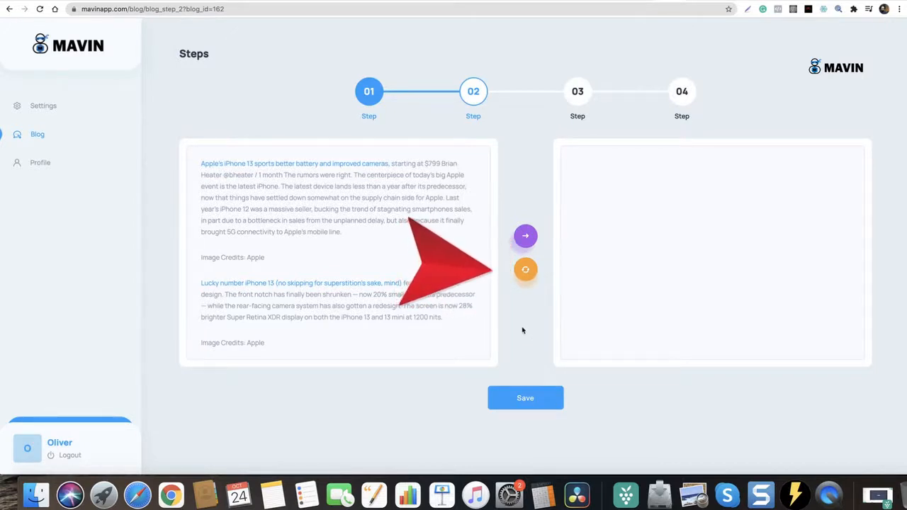
pyautogui.moveTo(525, 270)
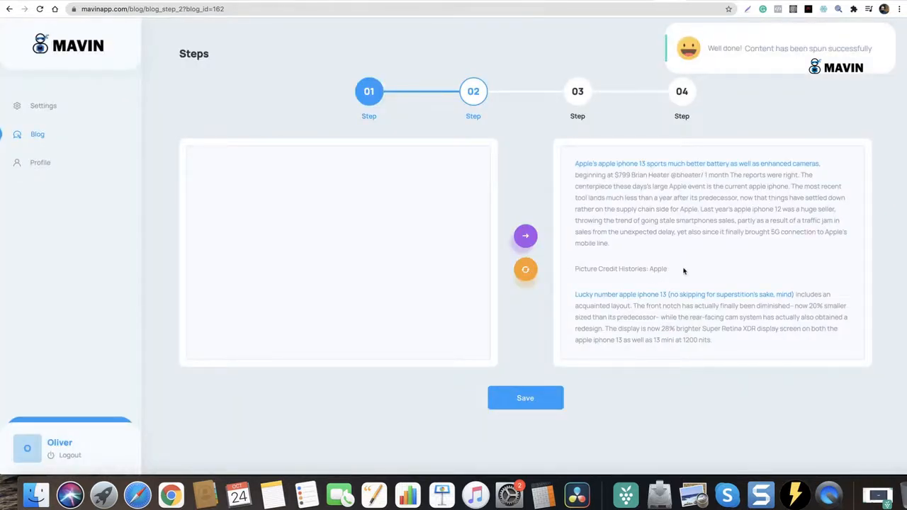
# Step: Review the spun article text and save it to continue to step 3
pyautogui.scroll(-3)
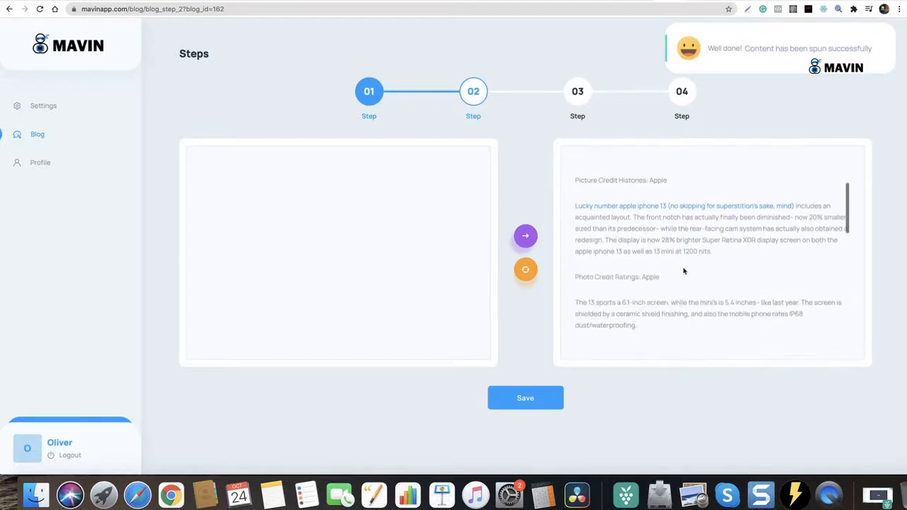
pyautogui.scroll(-3)
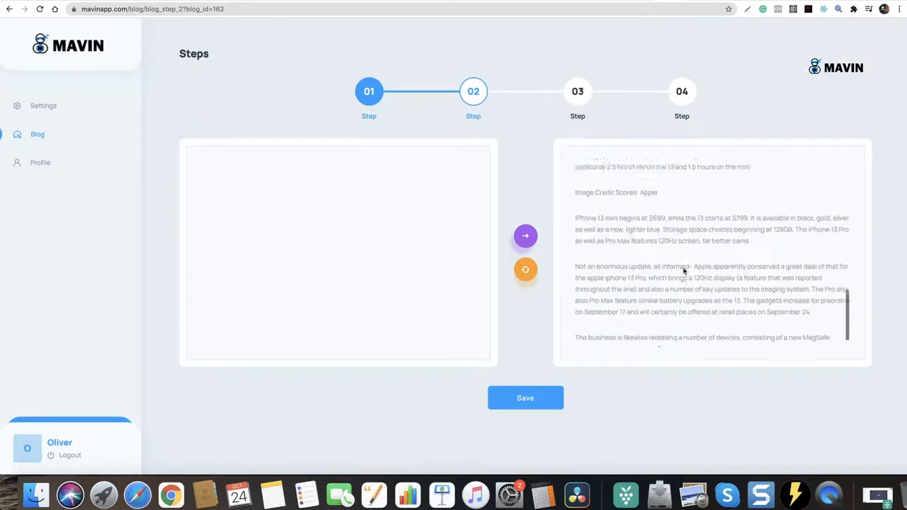
pyautogui.click(525, 397)
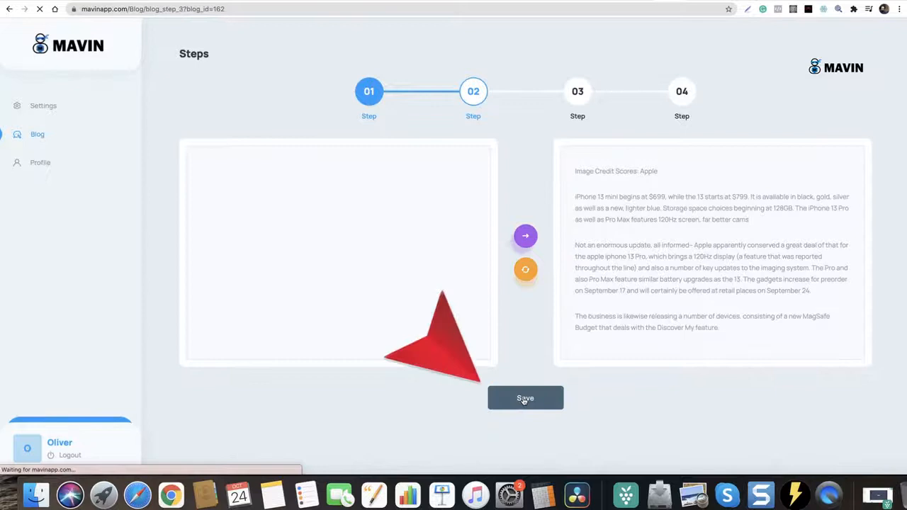
# Step: Insert a Pixabay photo of an iPhone on a wooden table at the article's top
pyautogui.click(525, 397)
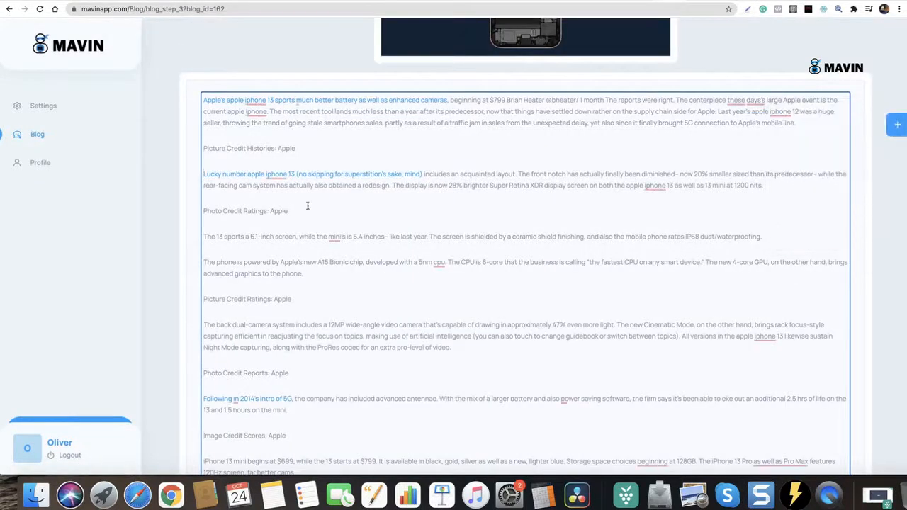
pyautogui.click(897, 124)
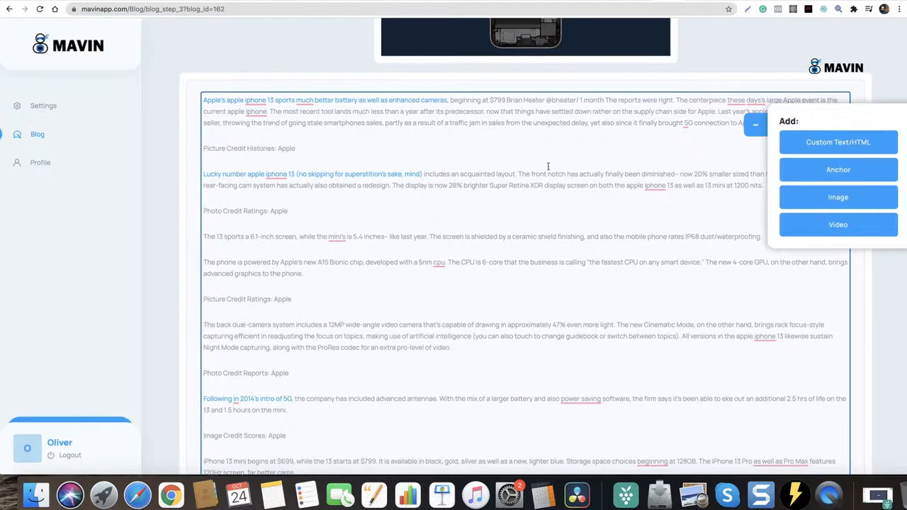
pyautogui.click(837, 196)
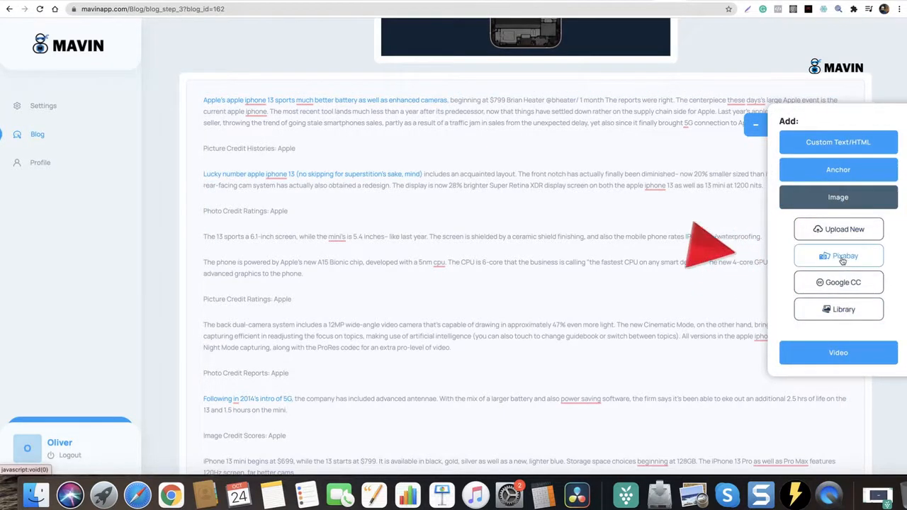
pyautogui.click(838, 256)
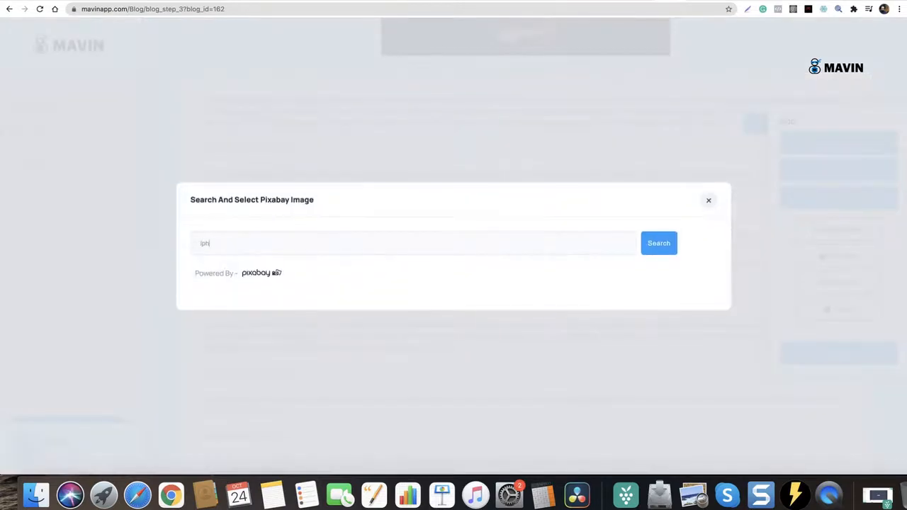
pyautogui.click(658, 243)
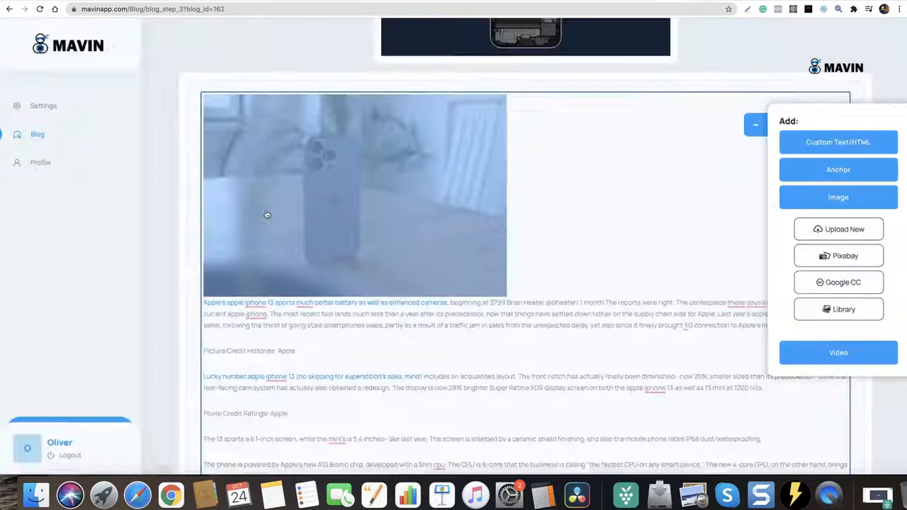
pyautogui.scroll(-3)
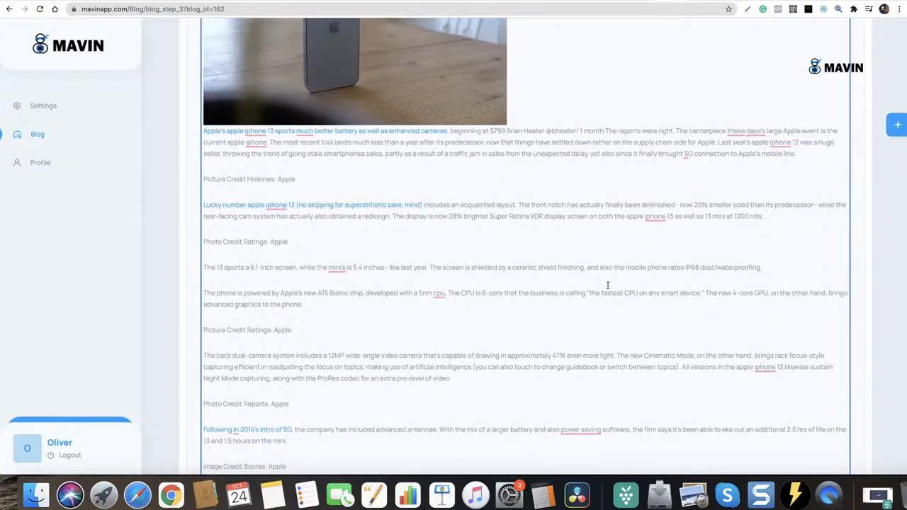
pyautogui.click(896, 124)
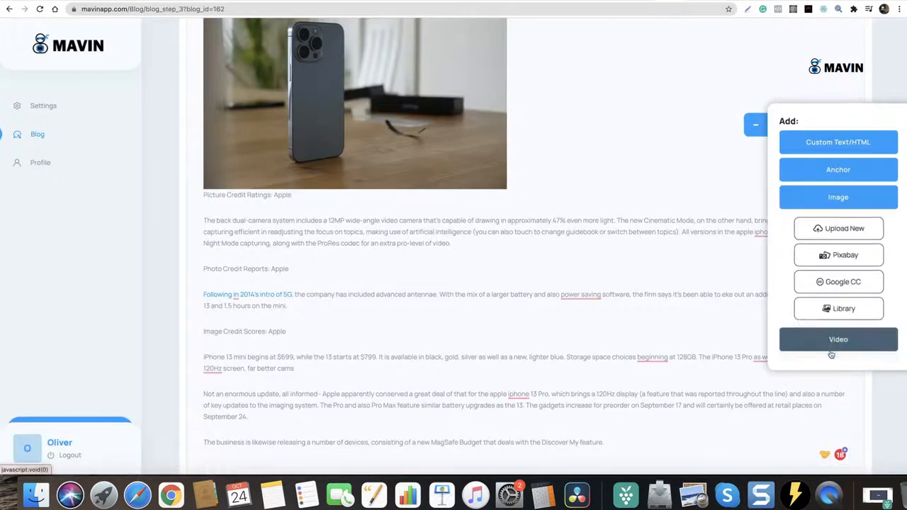
# Step: Embed the Introducing iPhone 13 Pro YouTube video, then publish and view the 'iphone review' post
pyautogui.click(838, 339)
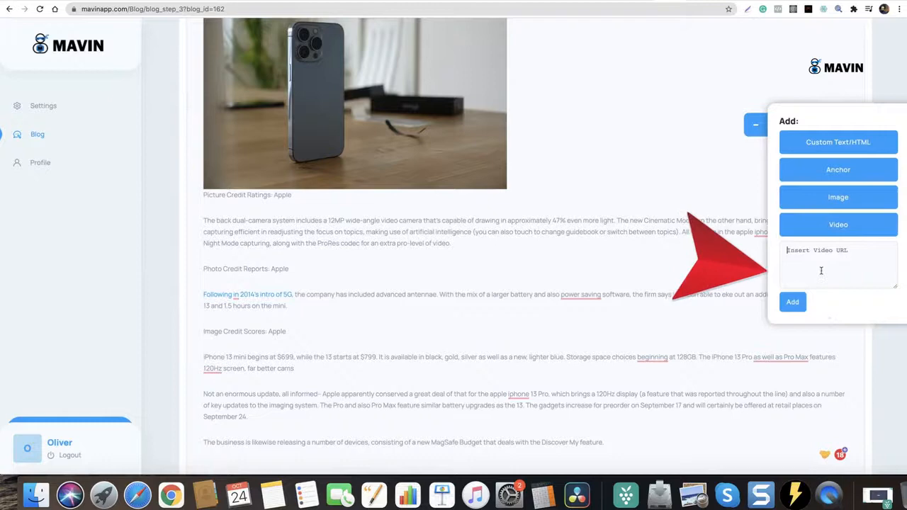
pyautogui.click(792, 301)
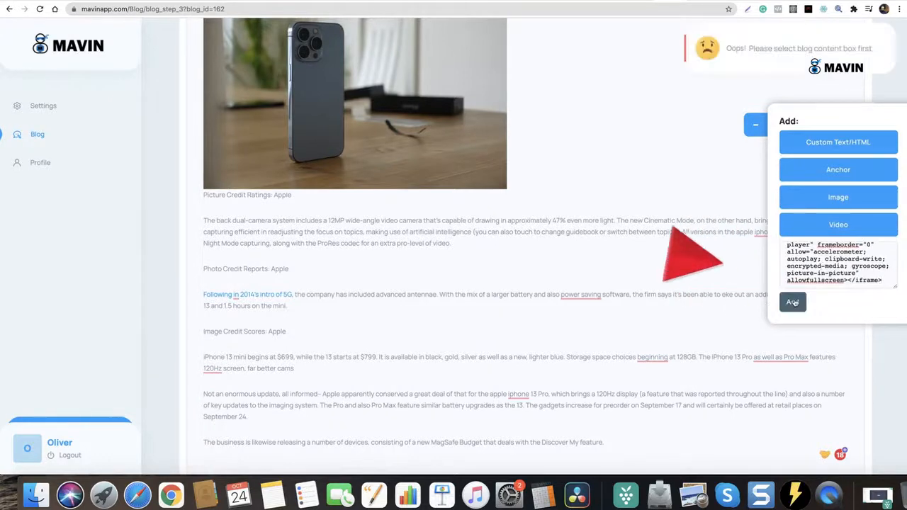
pyautogui.click(792, 302)
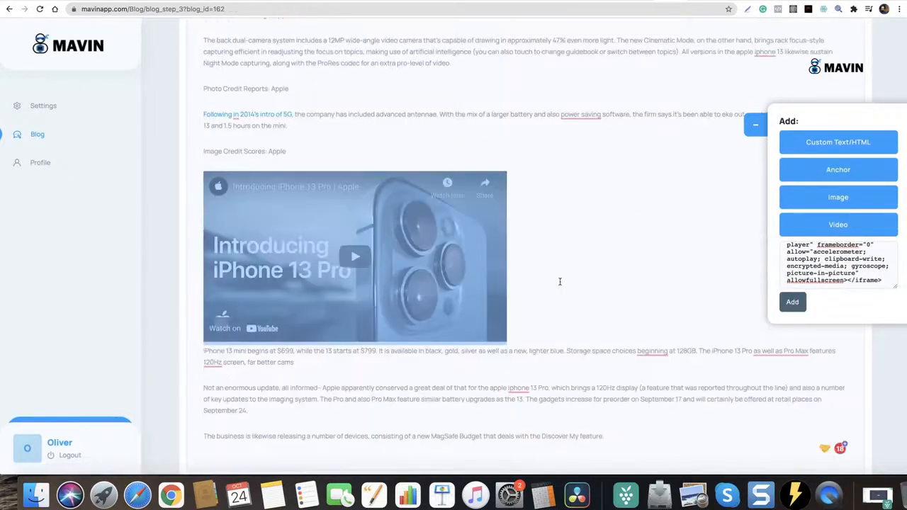
pyautogui.scroll(-3)
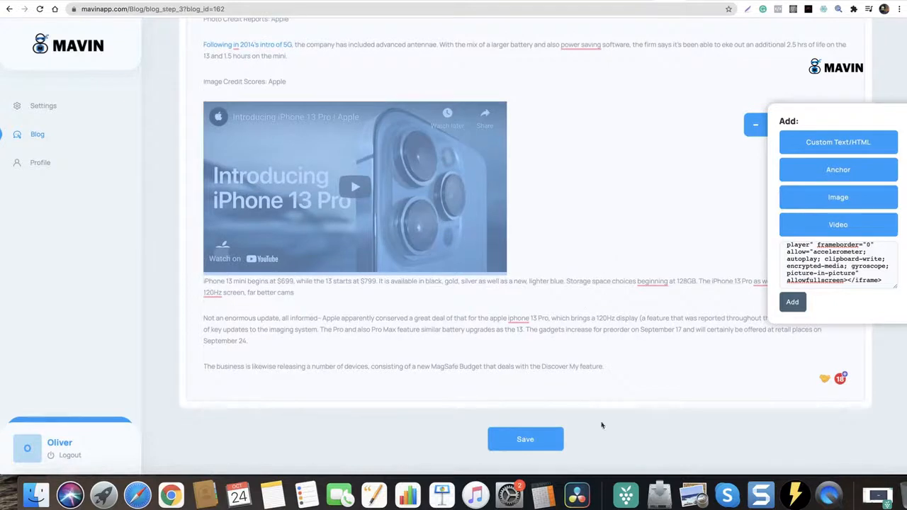
pyautogui.click(524, 439)
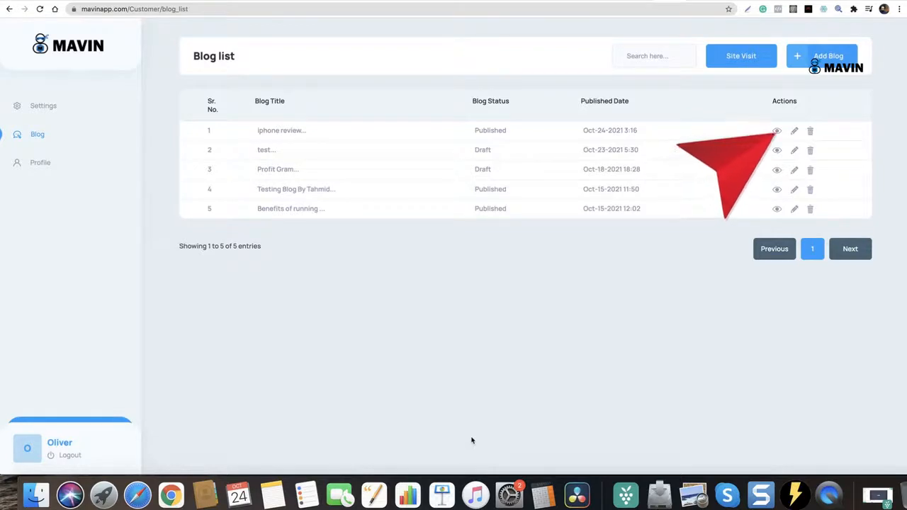
pyautogui.click(776, 130)
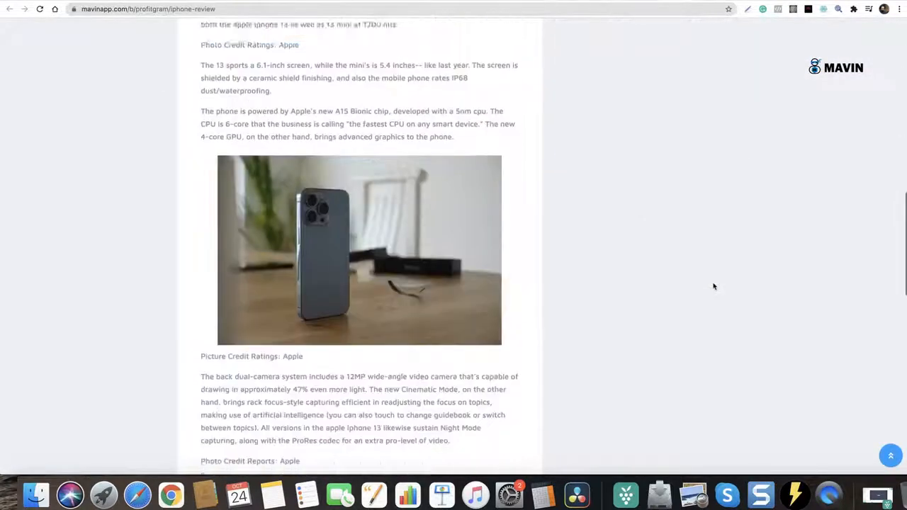
pyautogui.scroll(-3)
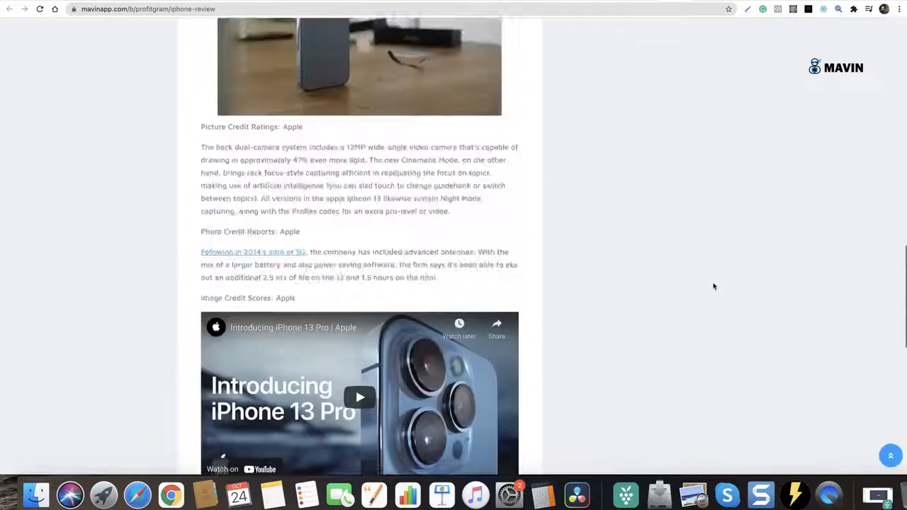
pyautogui.scroll(3)
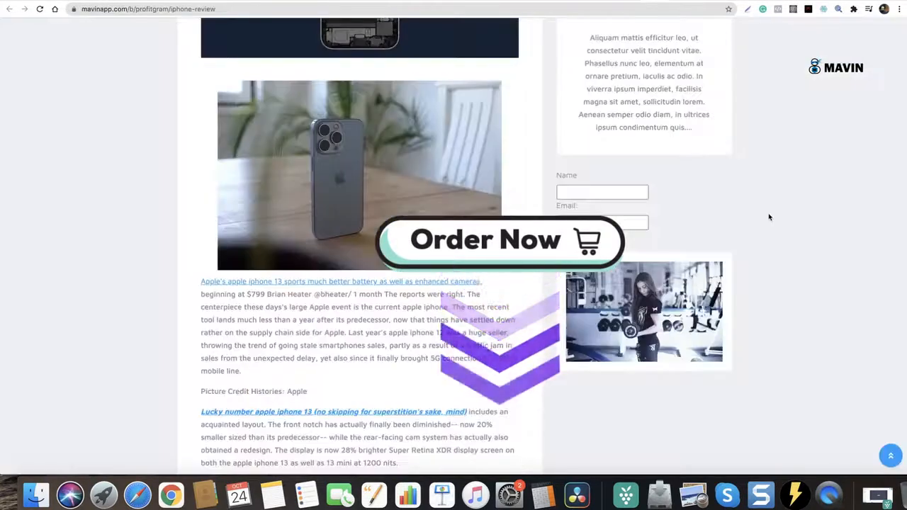
pyautogui.scroll(3)
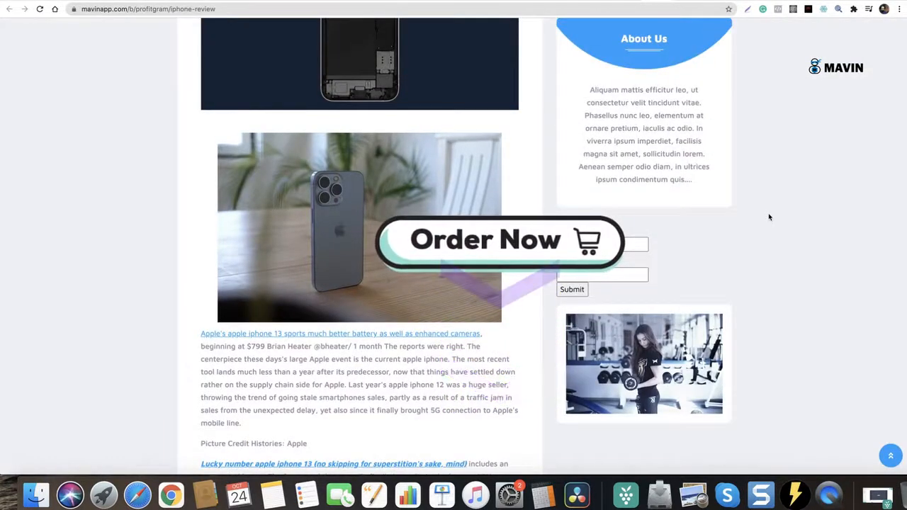
pyautogui.scroll(3)
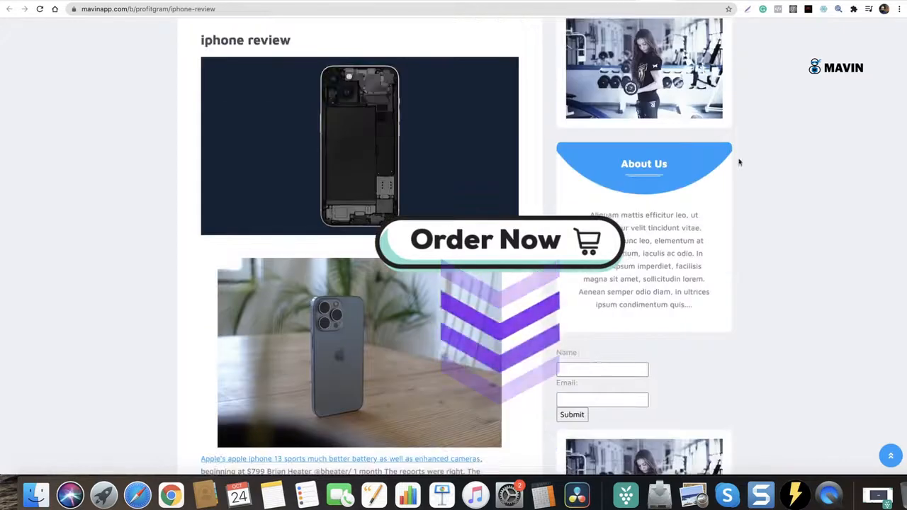
pyautogui.scroll(-3)
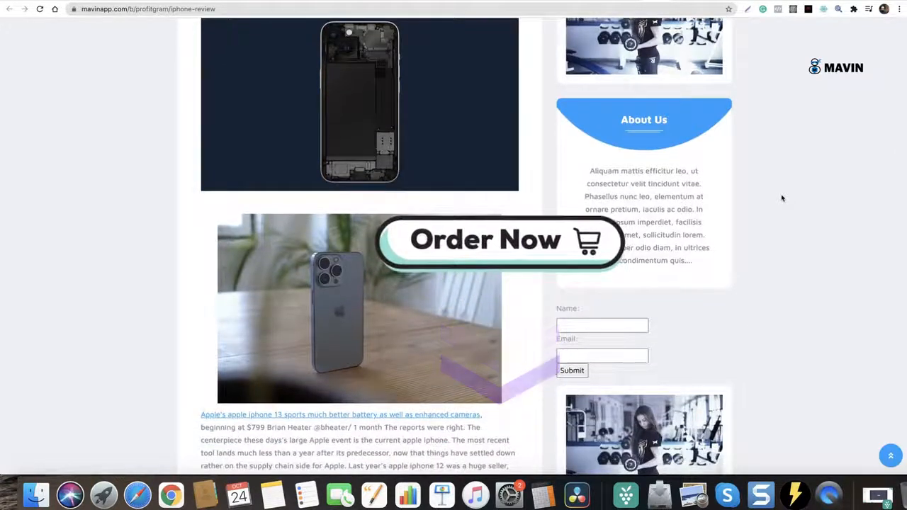